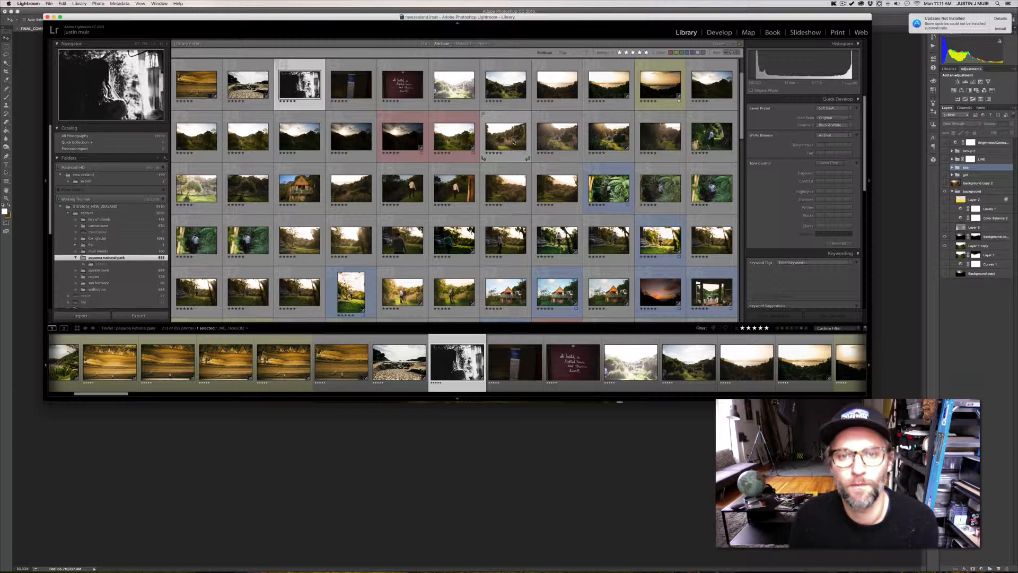
# View the cloudy sunset valley shot _MG_1665.CR2 large from the Library grid
pyautogui.click(505, 136)
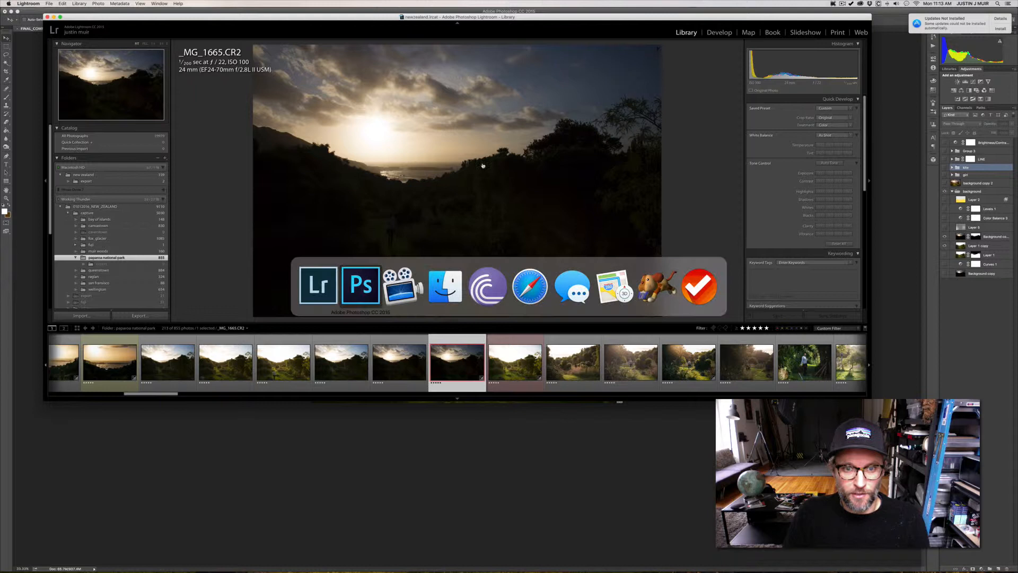
# Select the bright valley photo's sampled colours via Color Range with Fuzziness 200
pyautogui.click(361, 286)
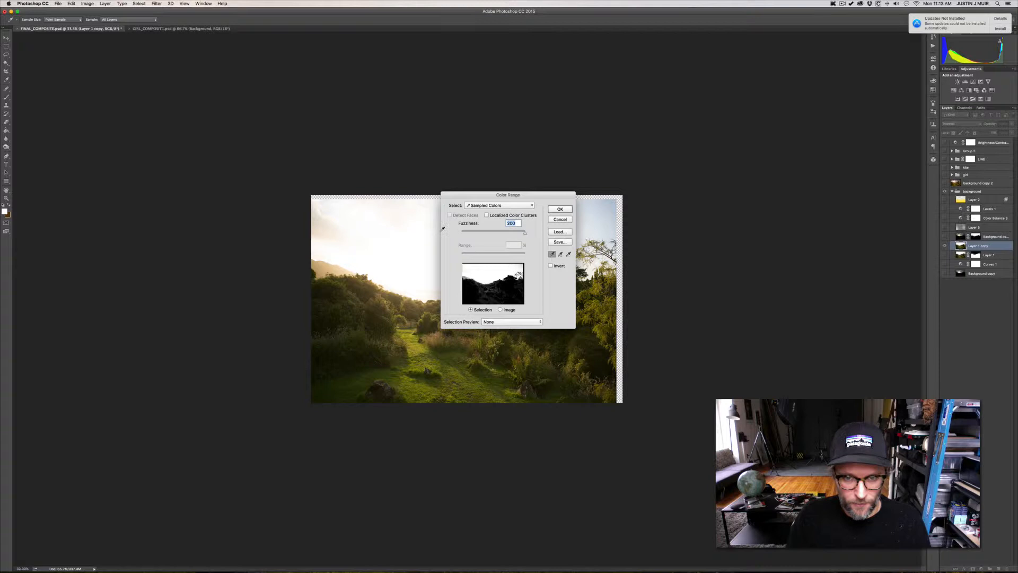
pyautogui.click(559, 209)
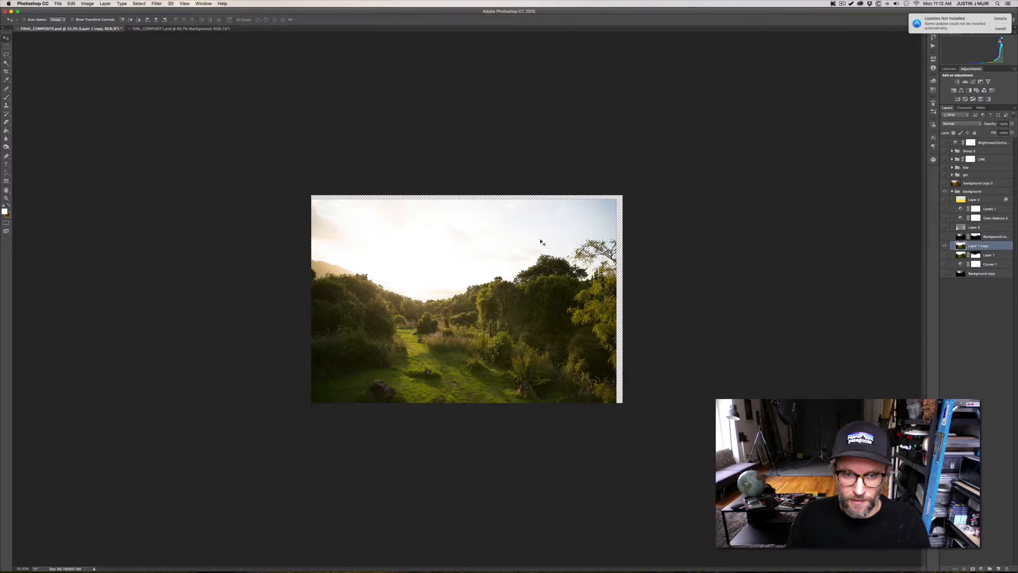
pyautogui.moveTo(524, 259)
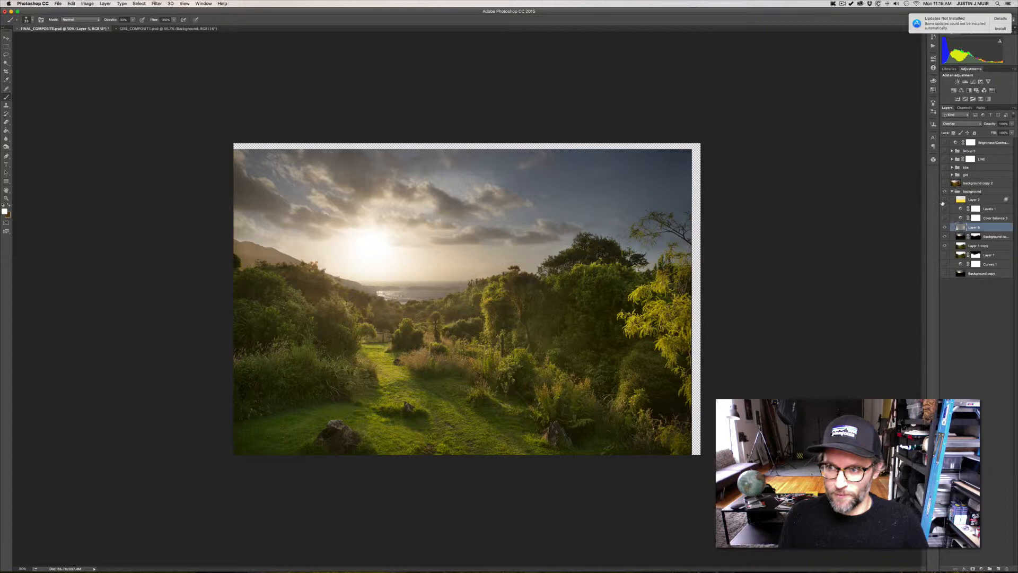
# Enable the Levels and Color Balance layers to cast a warm purple sunset tone
pyautogui.click(996, 218)
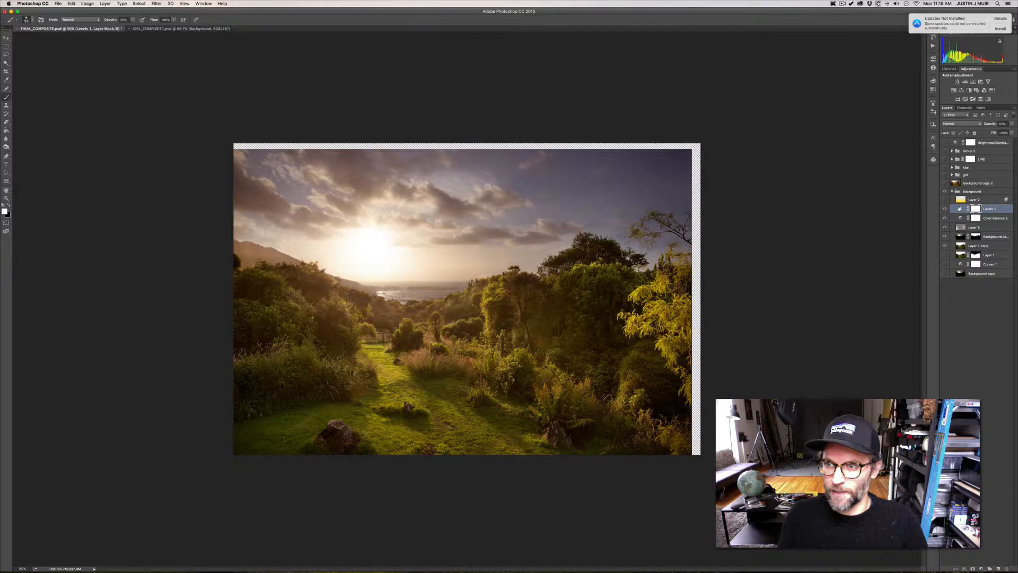
pyautogui.doubleClick(962, 209)
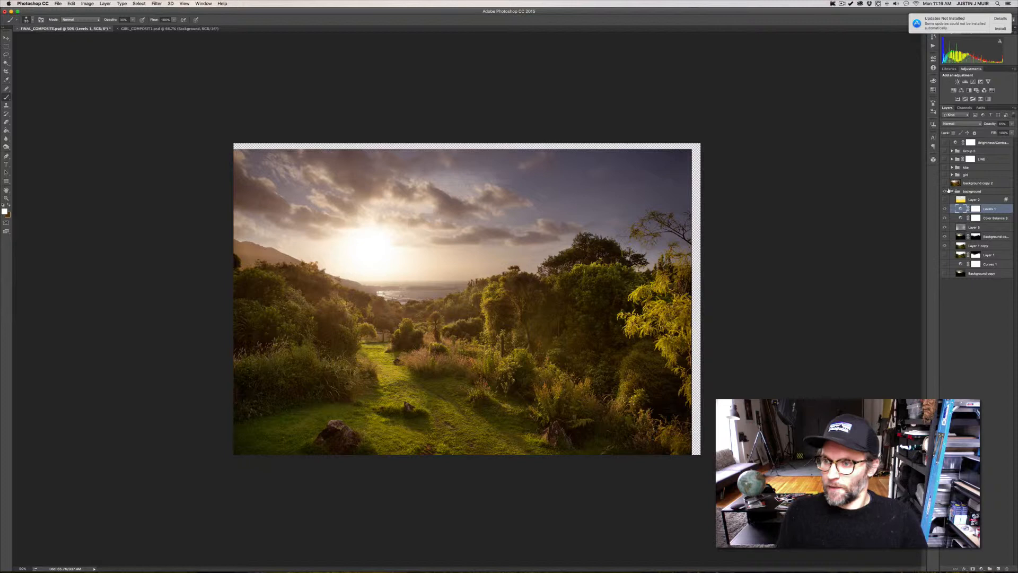
pyautogui.click(979, 199)
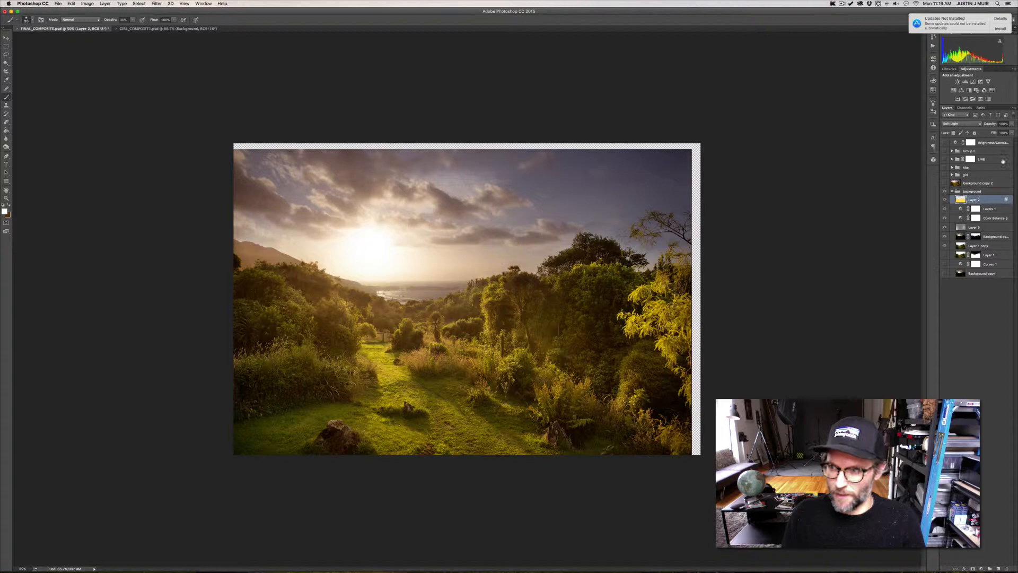
# Change Layer 3's blend mode from Soft Light to Normal to show the yellow glow solid
pyautogui.rightClick(973, 199)
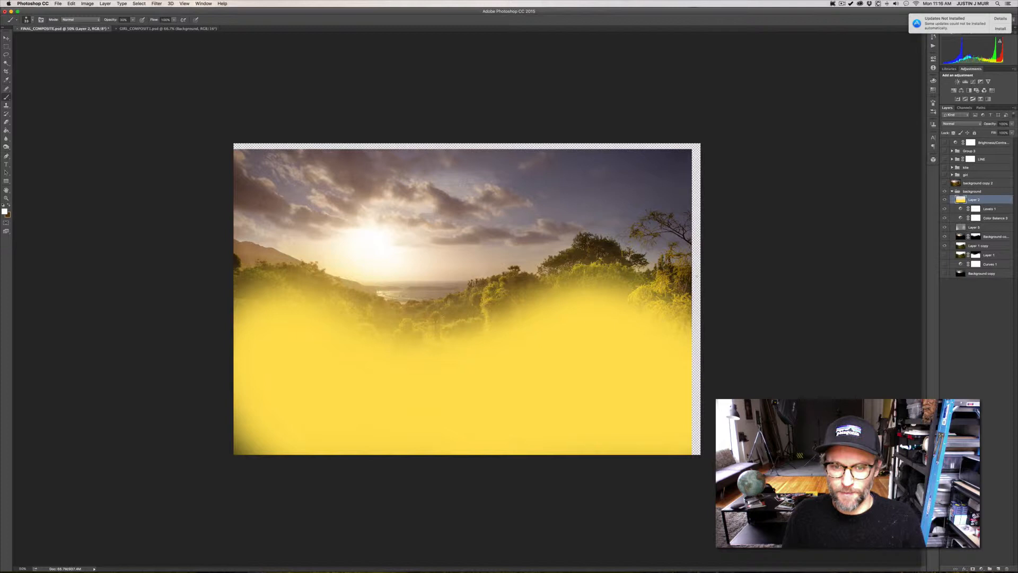
# Blend Layer 3 back to a subtle golden glow and collapse the background group
pyautogui.doubleClick(977, 199)
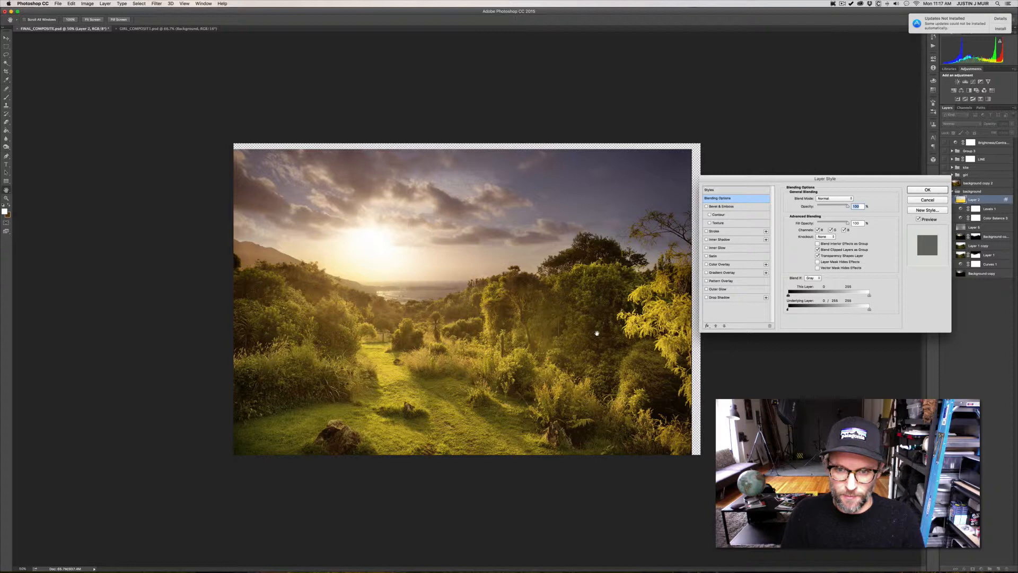
pyautogui.click(927, 190)
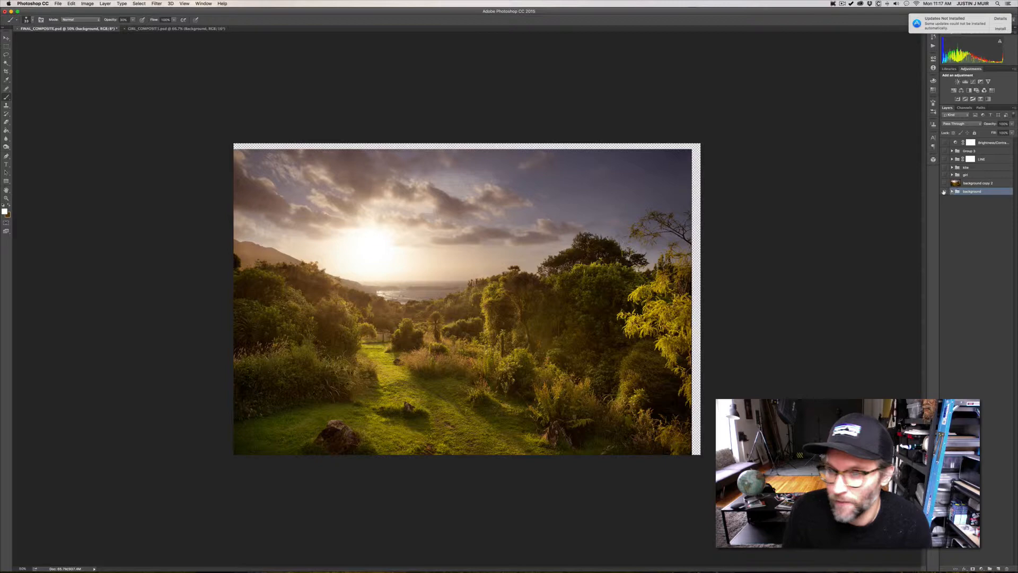
pyautogui.click(952, 191)
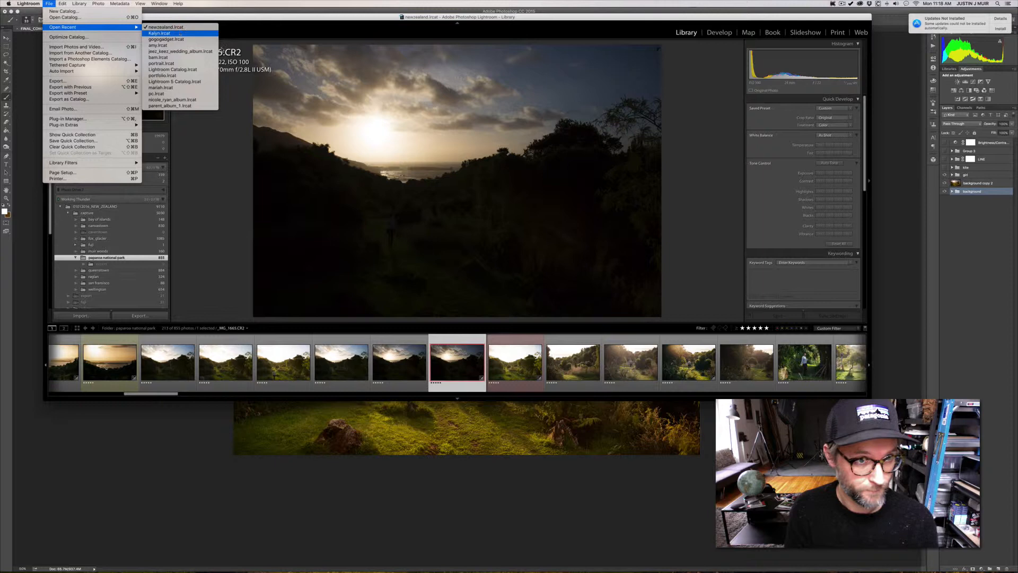
# Browse the recent catalog of girl-among-white-flowers portraits in the filmstrip
pyautogui.click(158, 33)
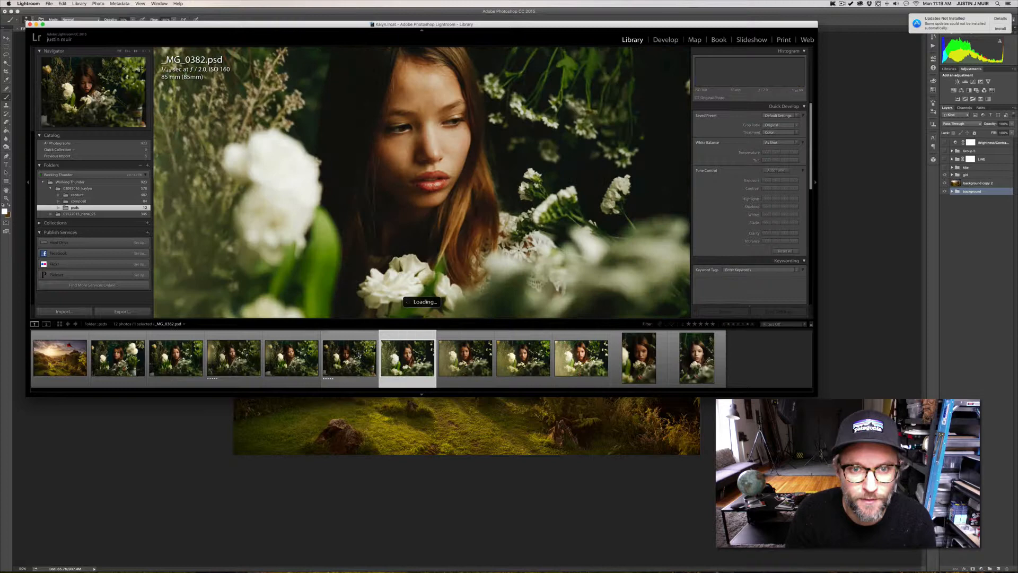
pyautogui.click(523, 358)
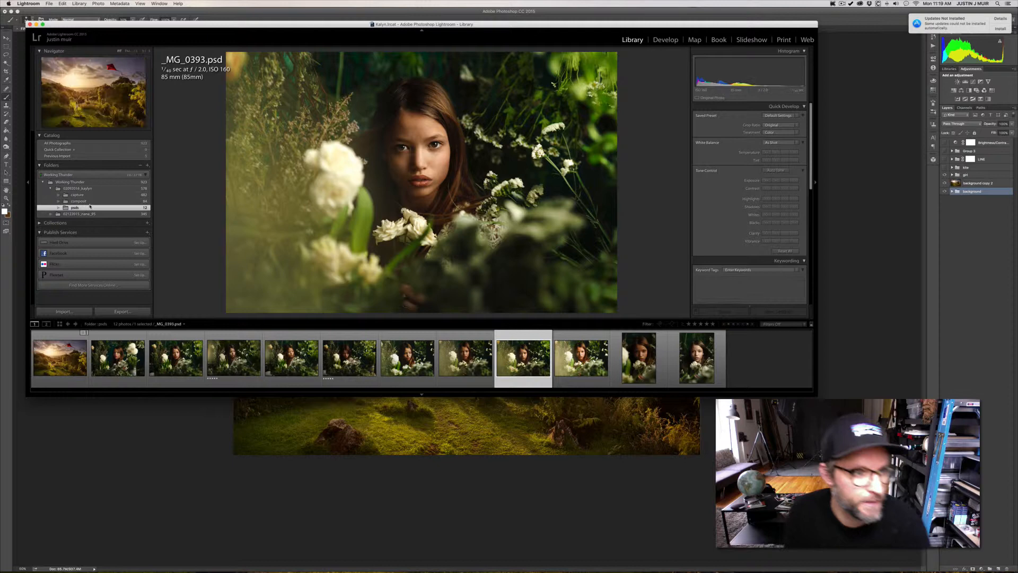
pyautogui.click(77, 200)
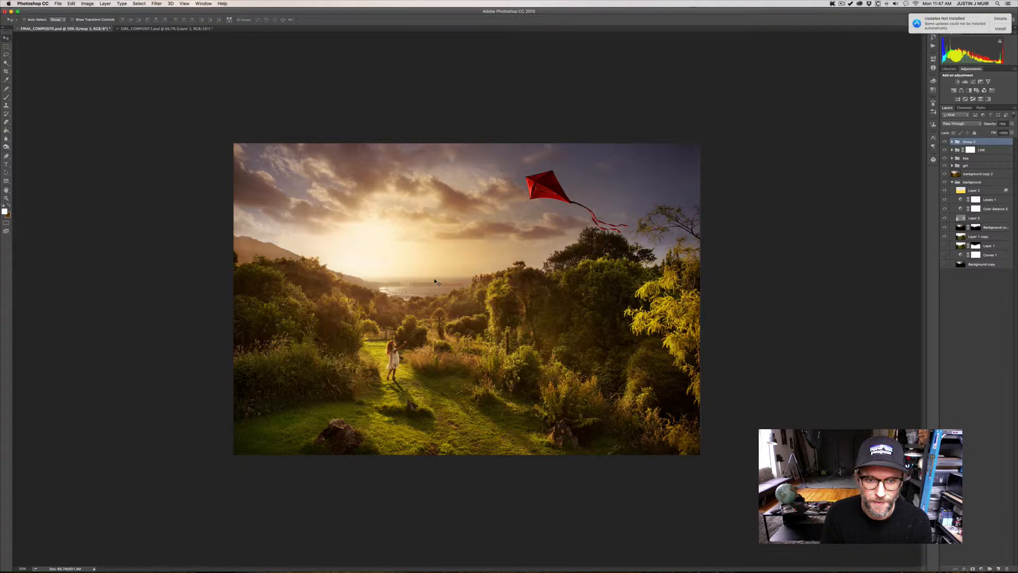
pyautogui.moveTo(398, 279)
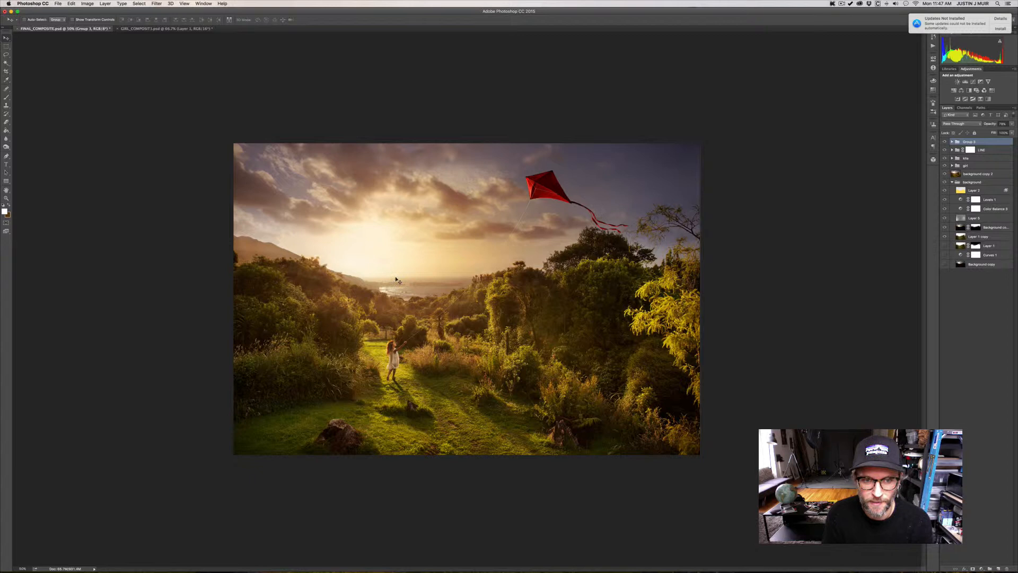
pyautogui.moveTo(383, 255)
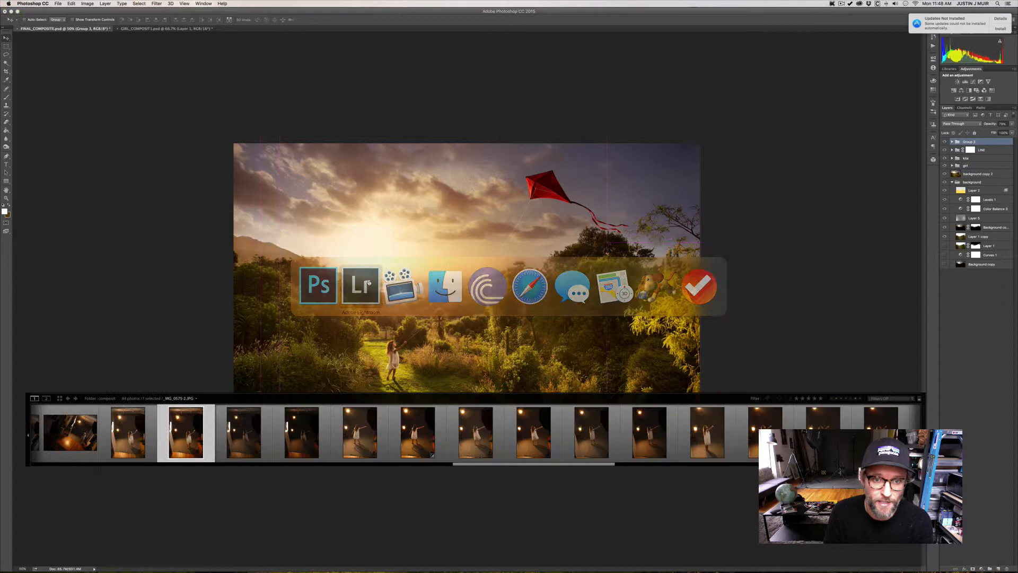
# Bring Lightroom's studio shots of the girl forward over the kite composite
pyautogui.click(361, 285)
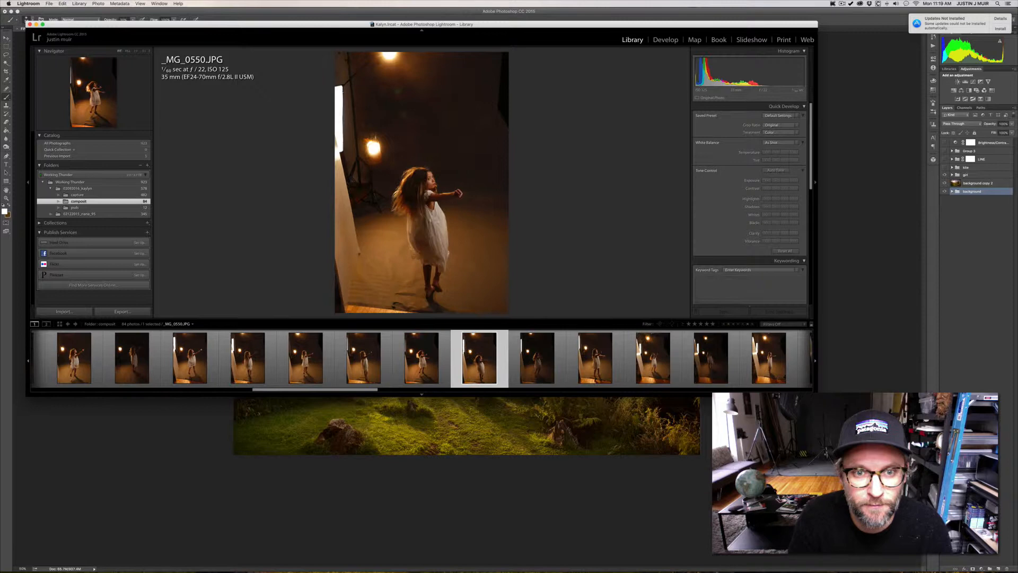
# Select studio shot _MG_0550.JPG, then return to the cut-out girl document
pyautogui.click(421, 357)
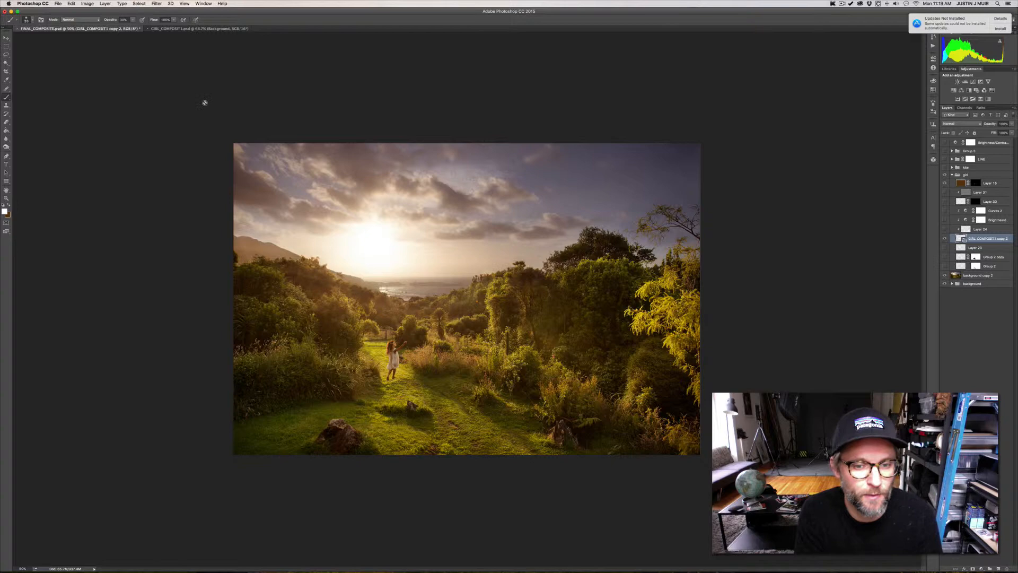
pyautogui.click(189, 28)
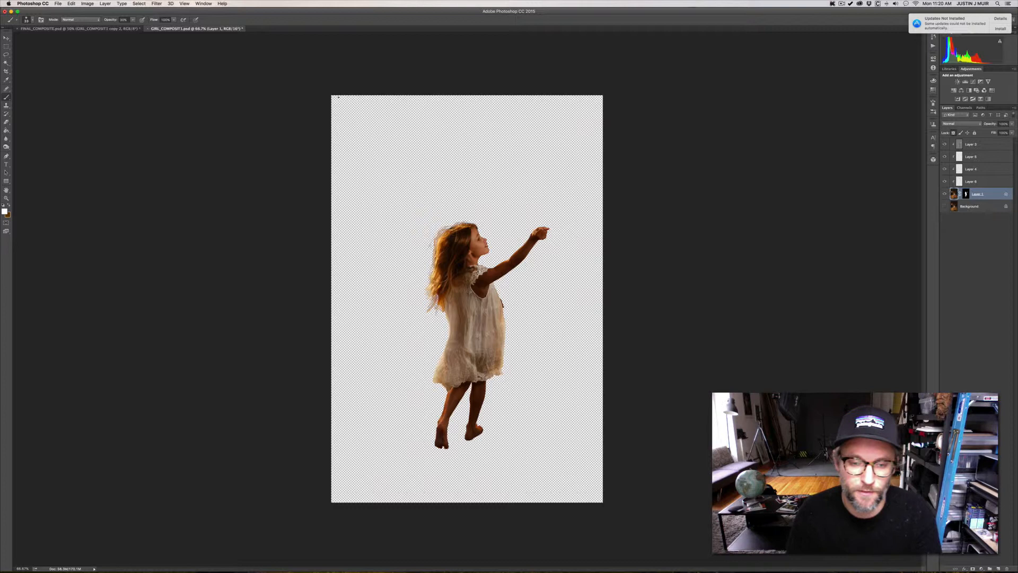
pyautogui.click(77, 28)
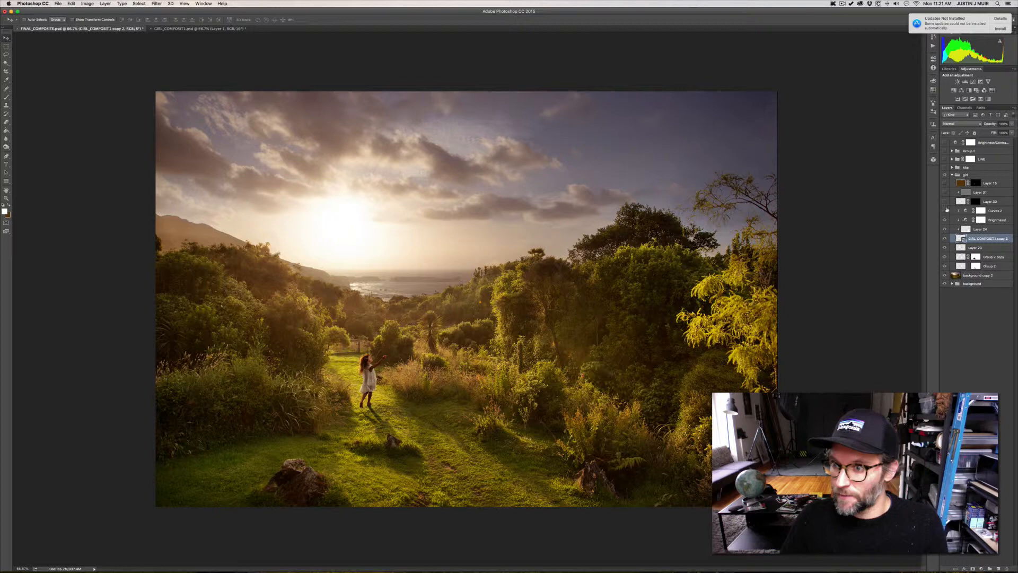
# Collapse the girl group so her layers sit tidily in the valley composite
pyautogui.click(994, 210)
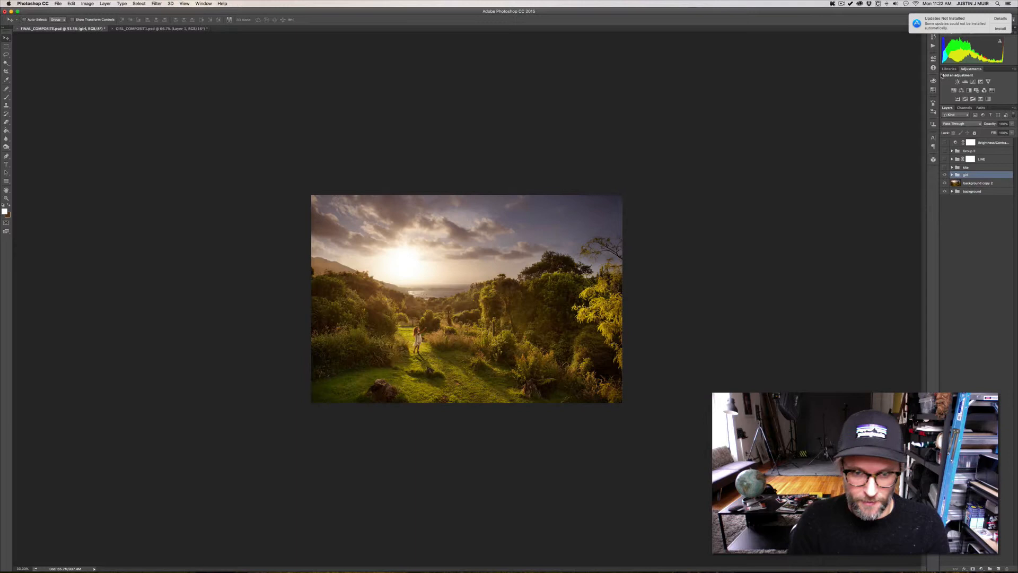
# Show the red kite group in the sunset sky and expand its layers
pyautogui.click(953, 175)
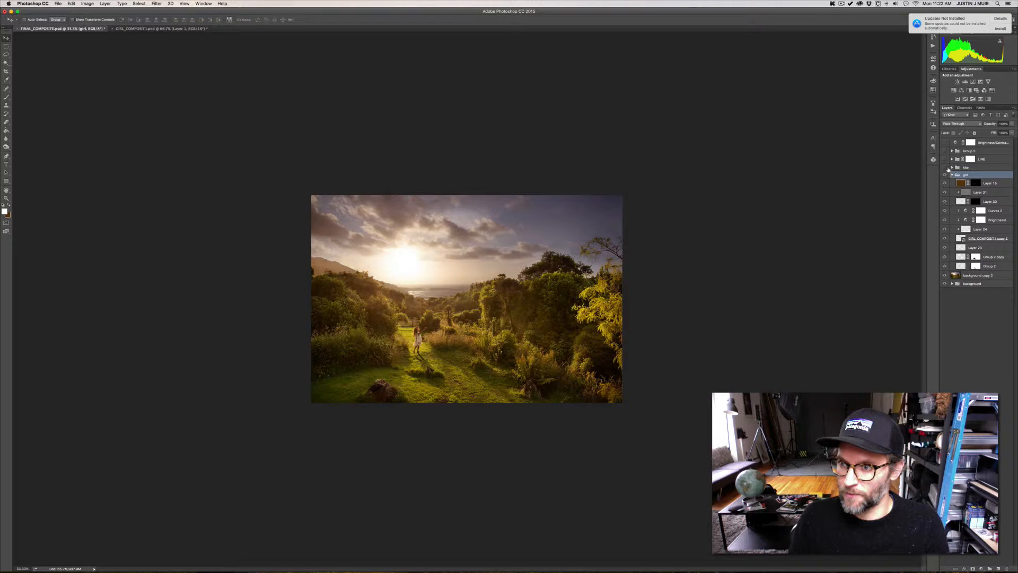
pyautogui.click(945, 167)
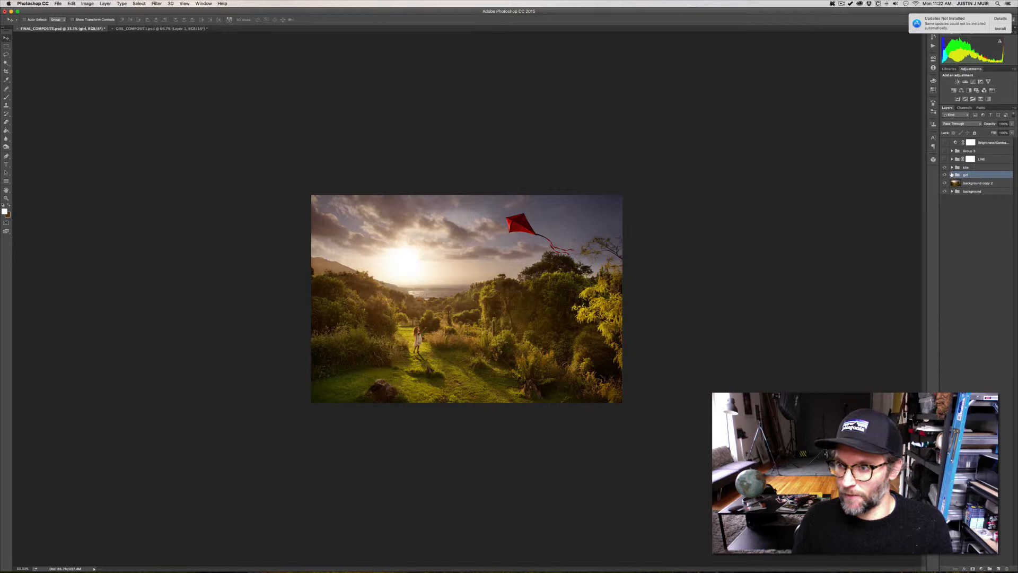
pyautogui.click(953, 166)
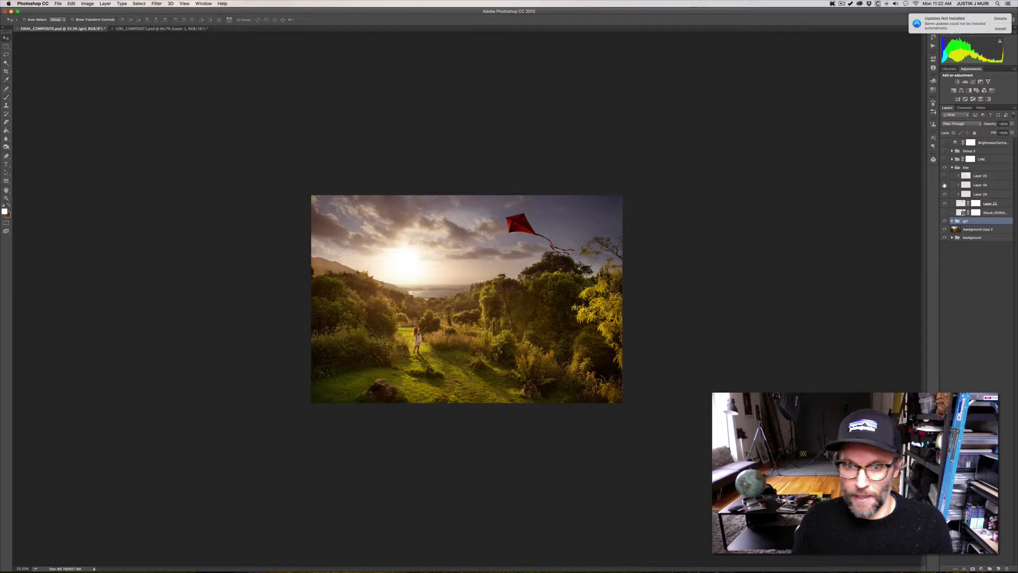